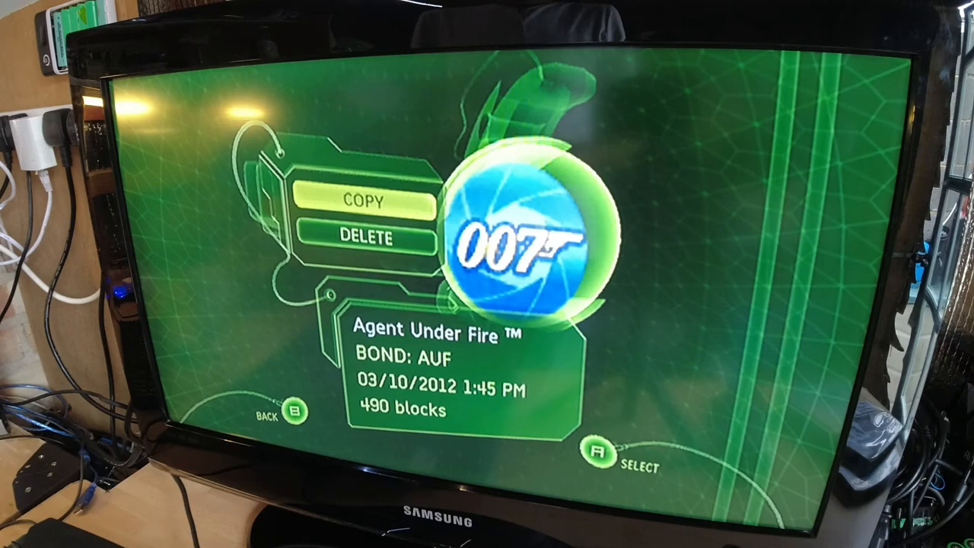
Copy the 490-block BOND: AUF Agent Under Fire save from the memory manager.
left_click(365, 201)
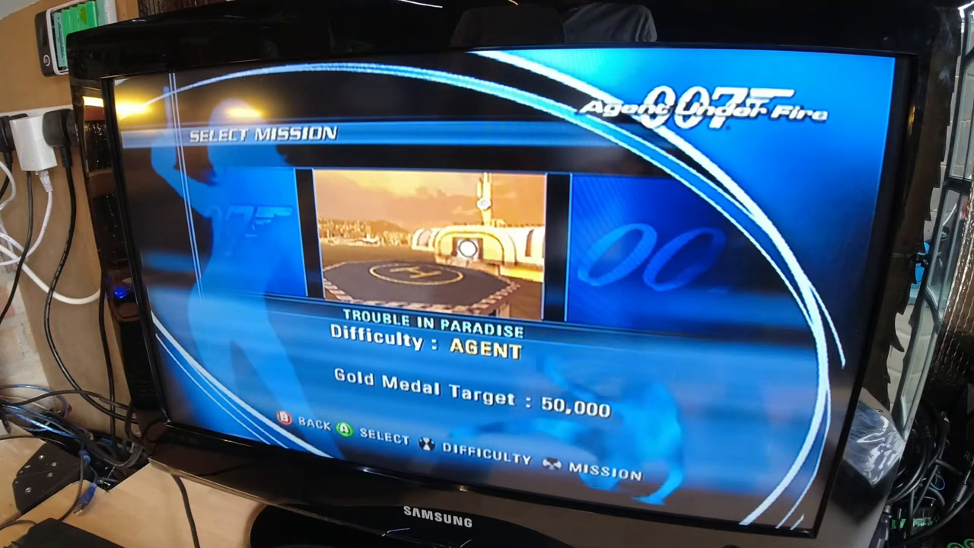
Start the Trouble in Paradise mission to hand control to the Softmod Installer.
key("B")
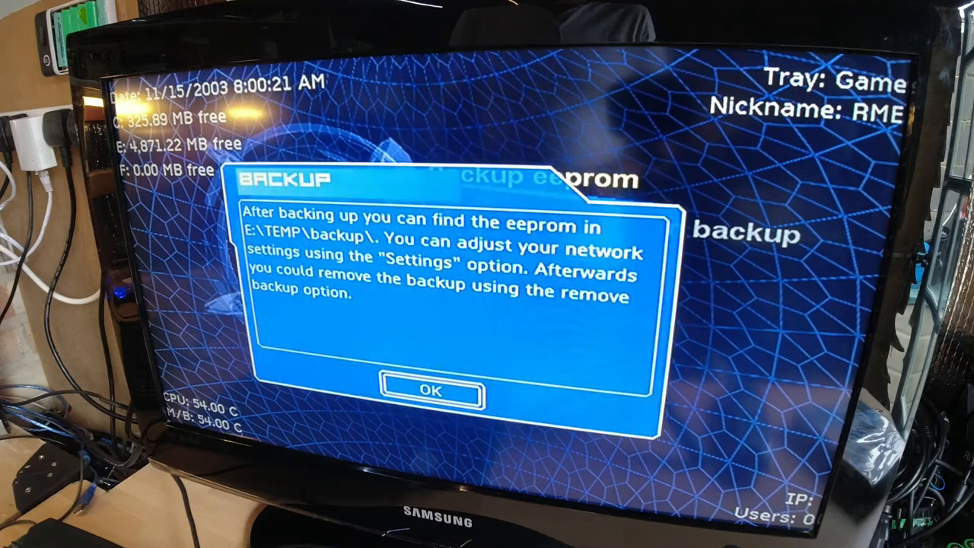
Acknowledge the eeprom backup saved to E:\TEMP\backup\.
left_click(431, 390)
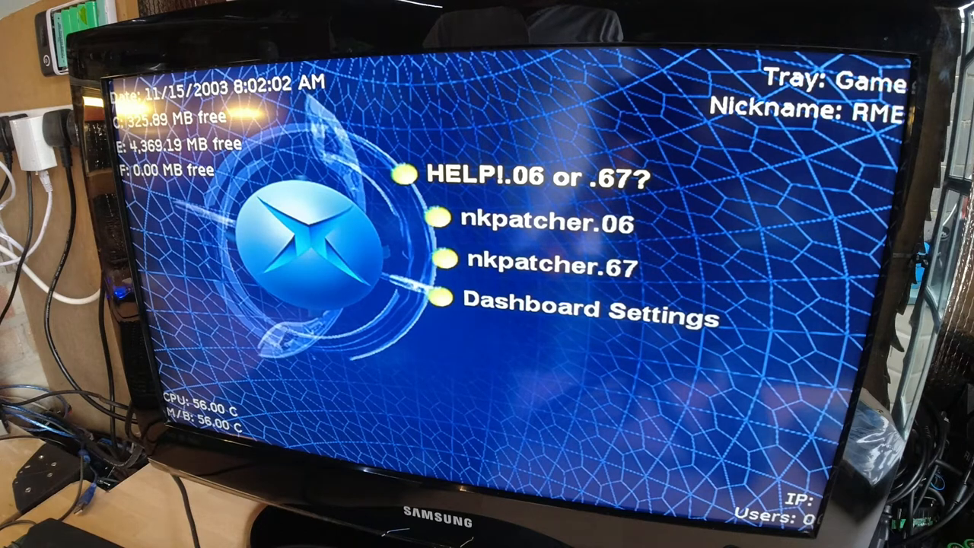
Read and close the help explaining the choice between nkpatcher .06 and .67.
left_click(533, 175)
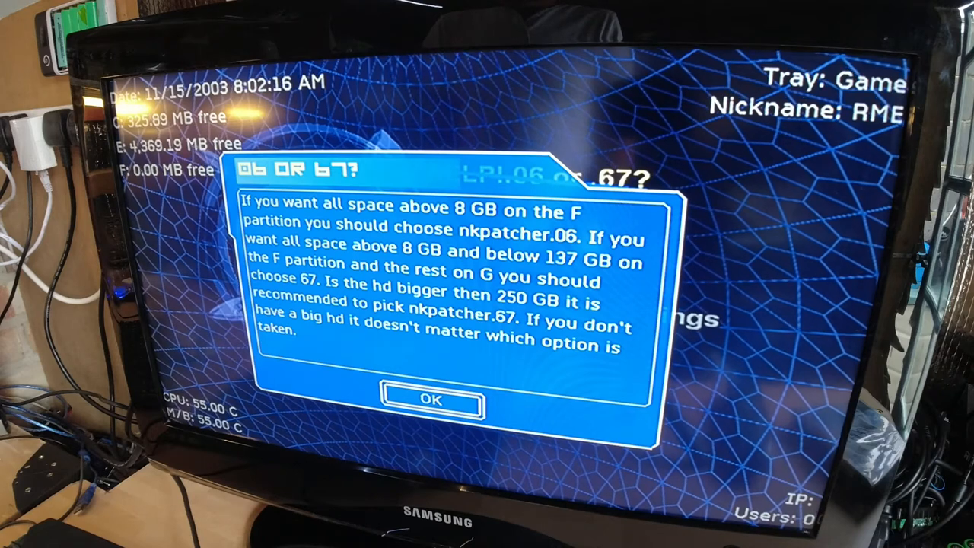
left_click(429, 400)
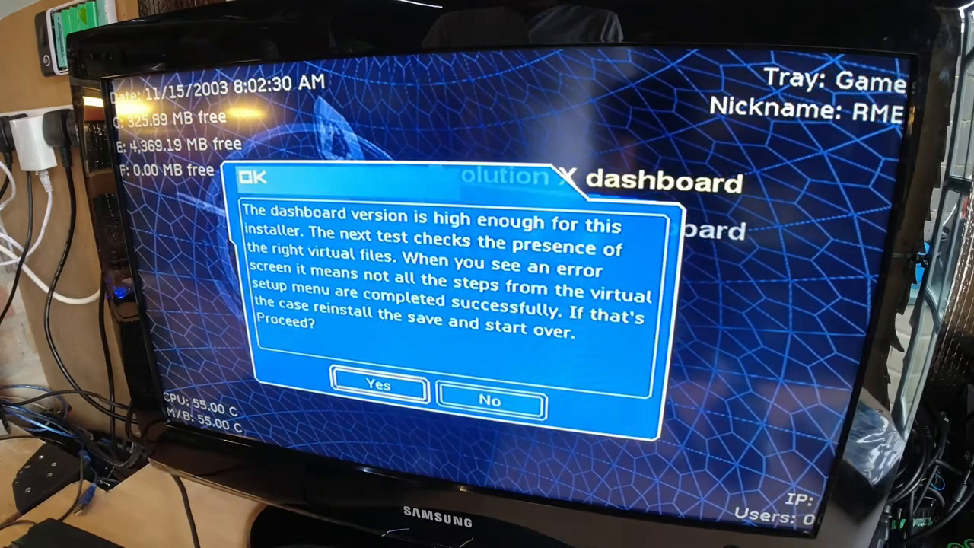
Pass the version and files checks and confirm installing Evolution X with nkpatcher.67.
left_click(377, 386)
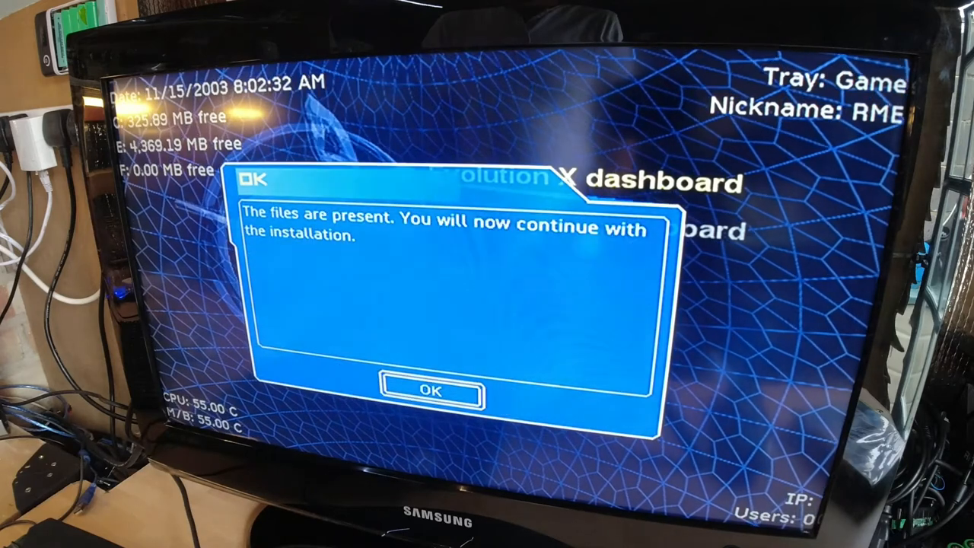
left_click(432, 389)
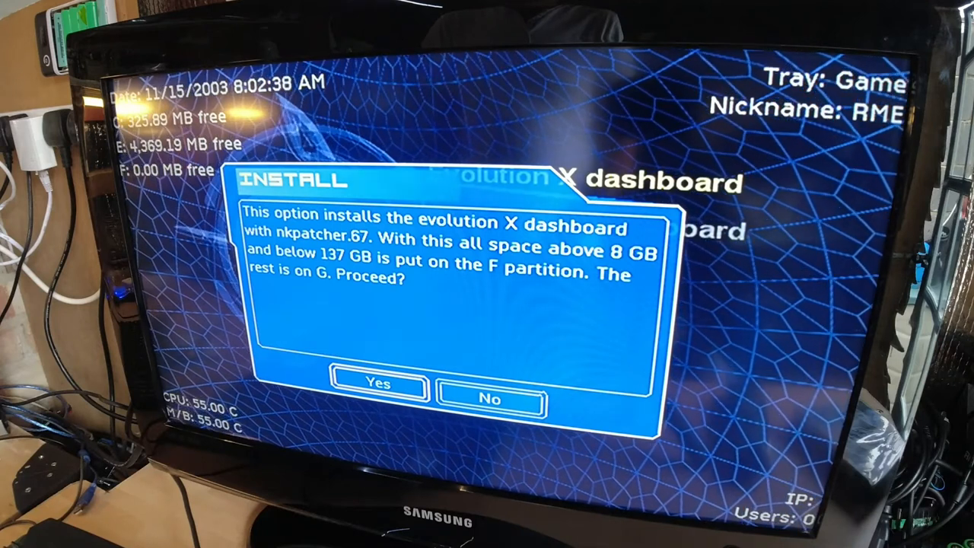
left_click(378, 384)
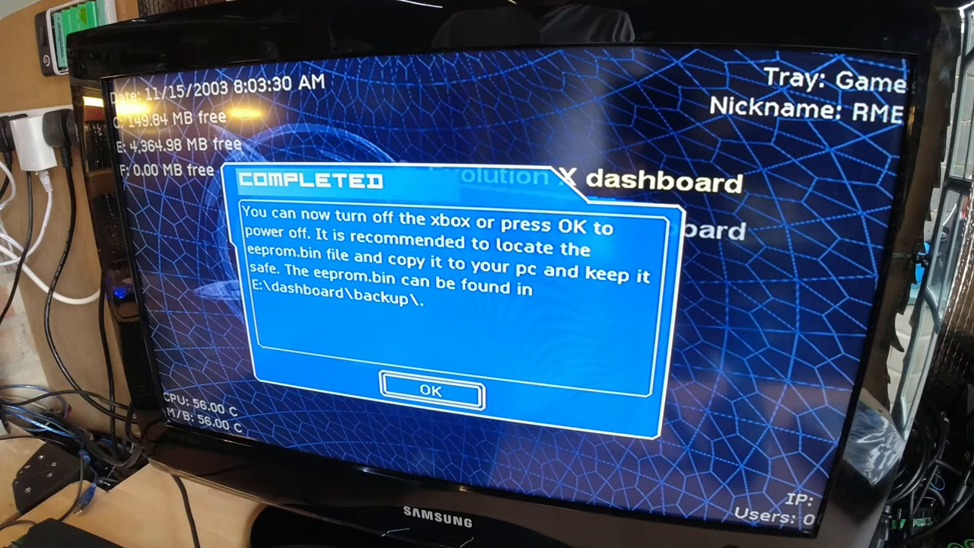
left_click(431, 390)
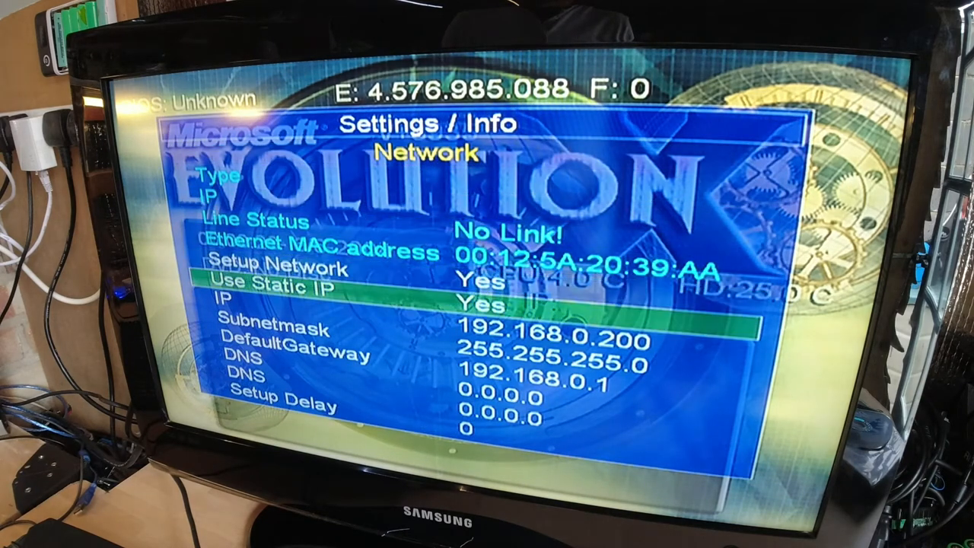
key("Down")
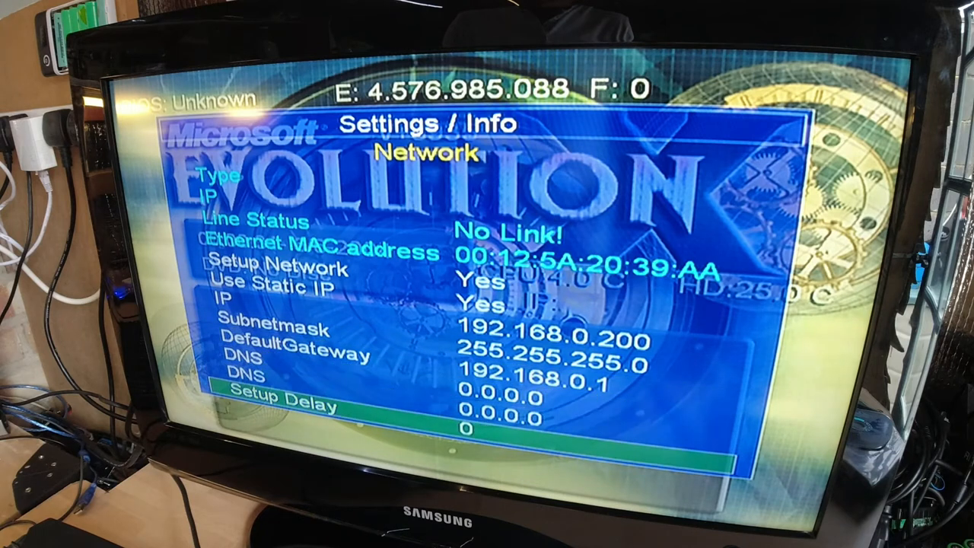
scroll("down", 3)
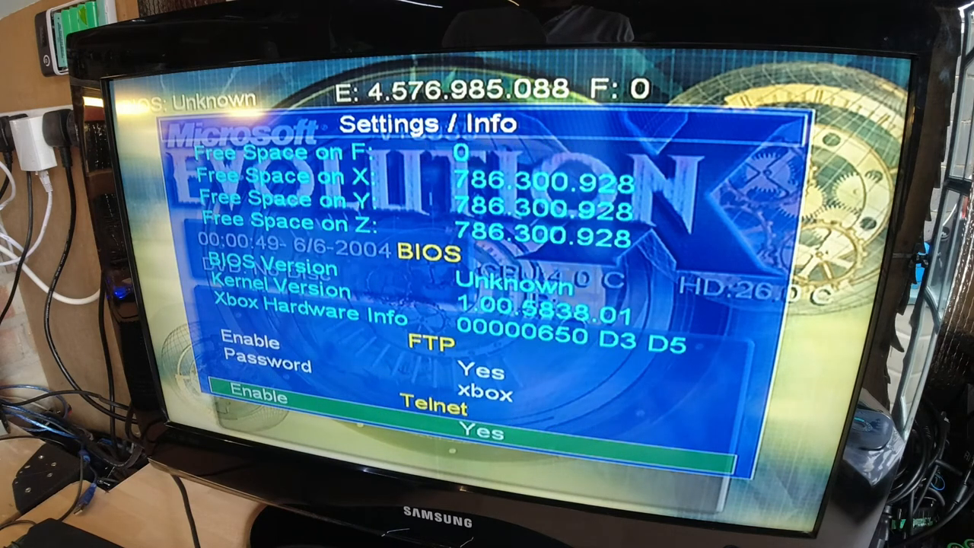
scroll("down", 3)
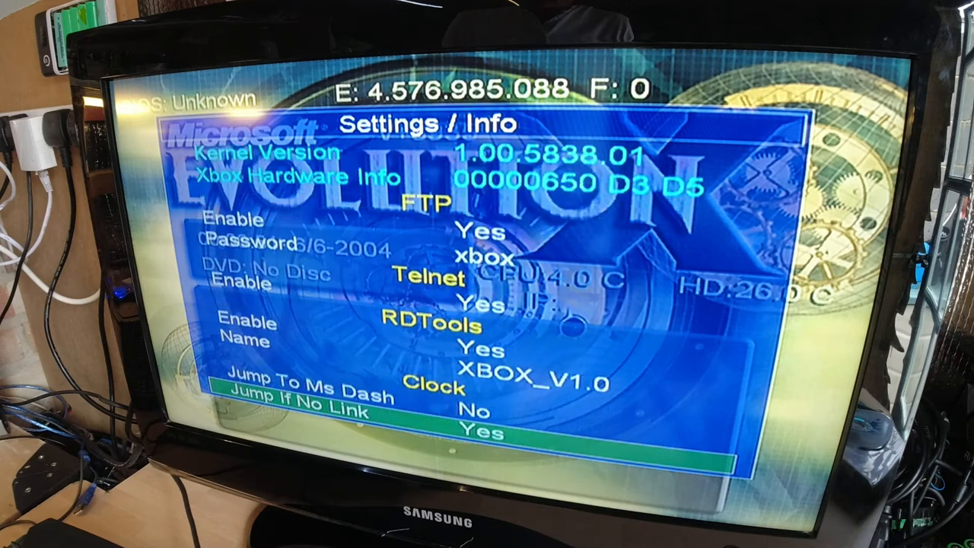
scroll("down", 3)
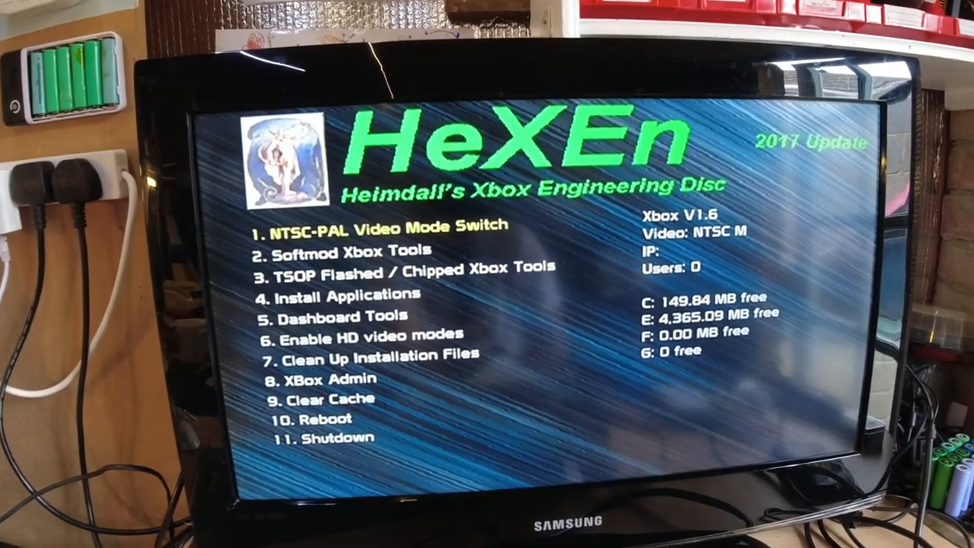
Confirm installing Chimp 261812 to E:\Apps\Chimp\.
key("Down")
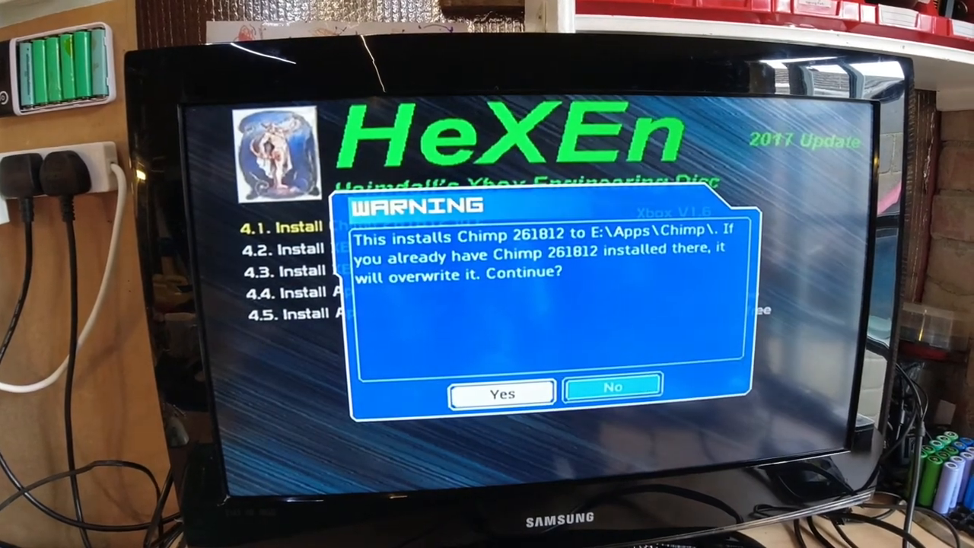
left_click(503, 393)
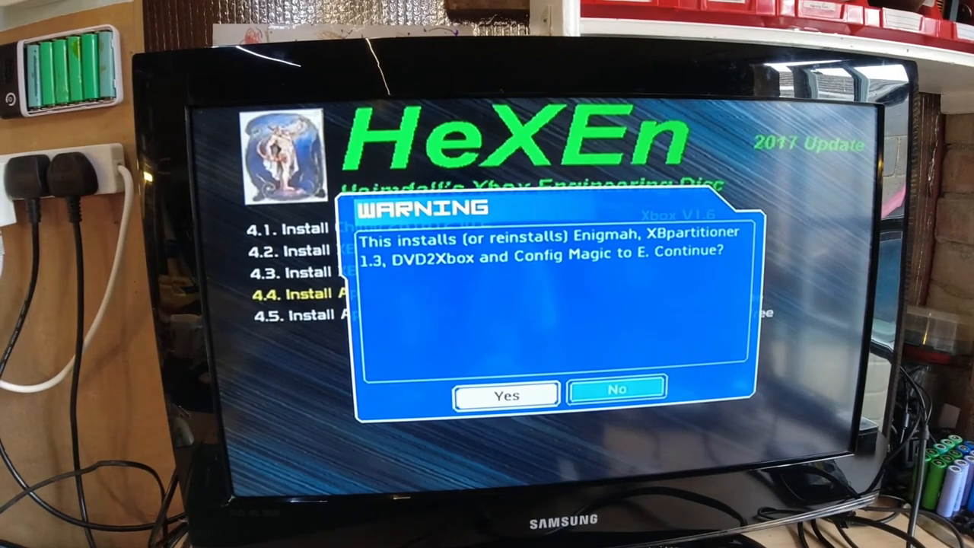
Confirm installing Enigmah, XBpartitioner 1.3, DVD2Xbox and Config Magic to E.
left_click(506, 396)
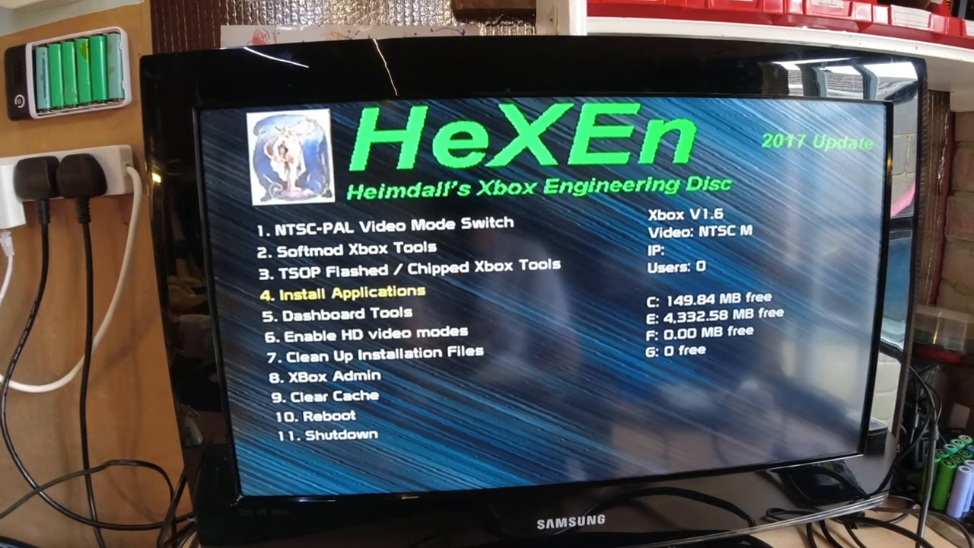
Reboot the Xbox from the HeXEn main menu's 10. Reboot option.
key("down")
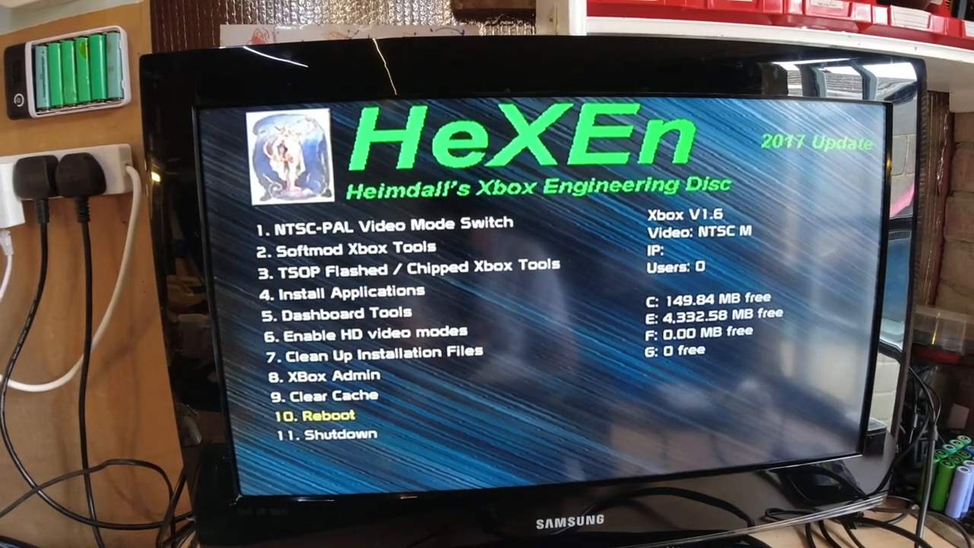
key("Down")
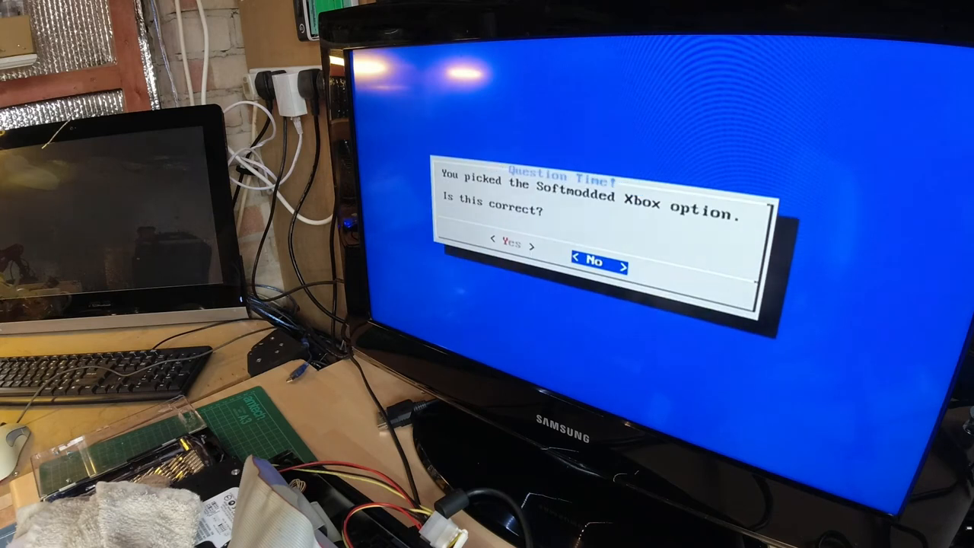
Answer Yes to confirm the Softmodded Xbox option in Chimp.
key("Left")
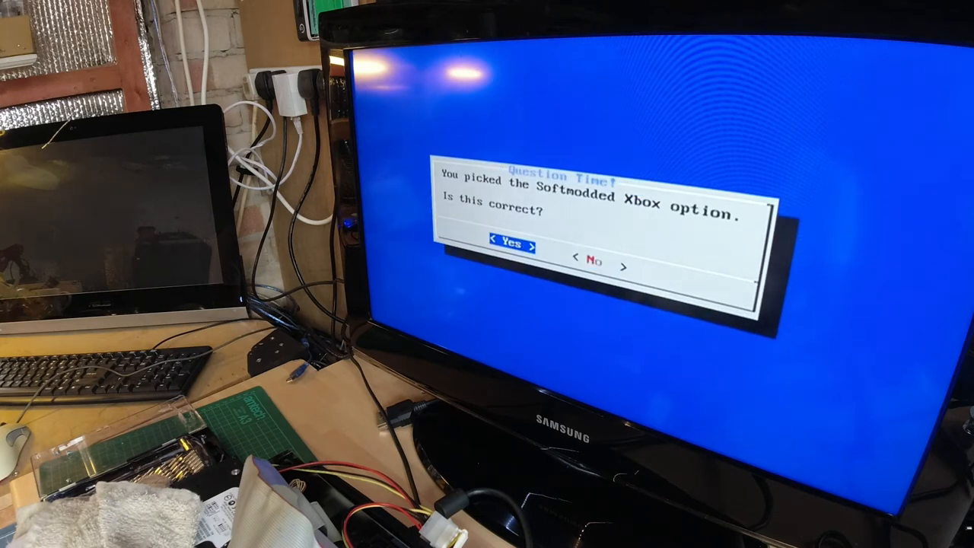
left_click(512, 242)
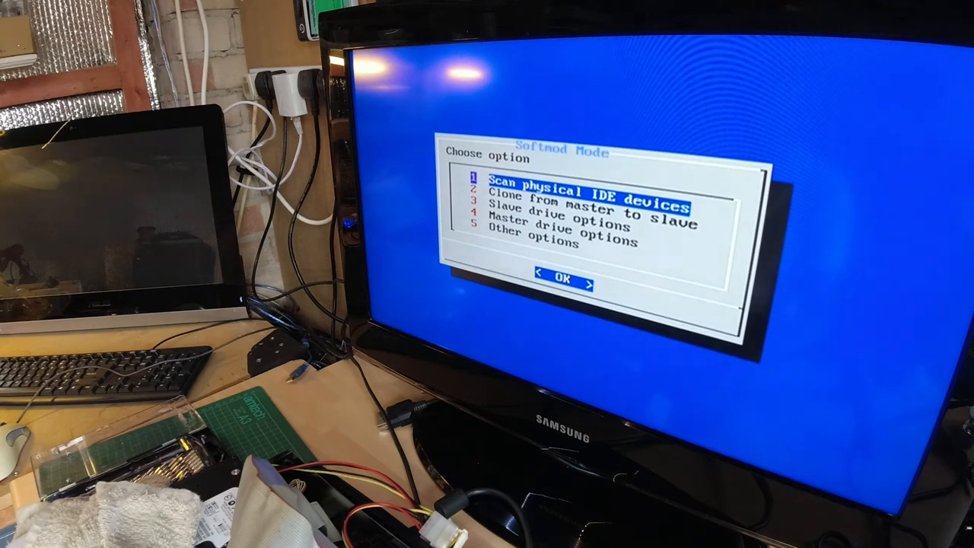
left_click(562, 280)
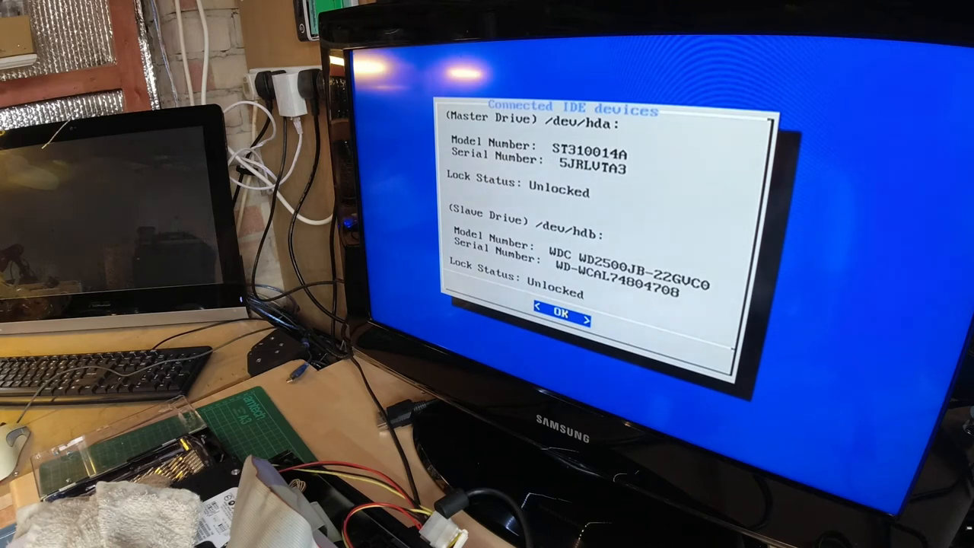
left_click(562, 315)
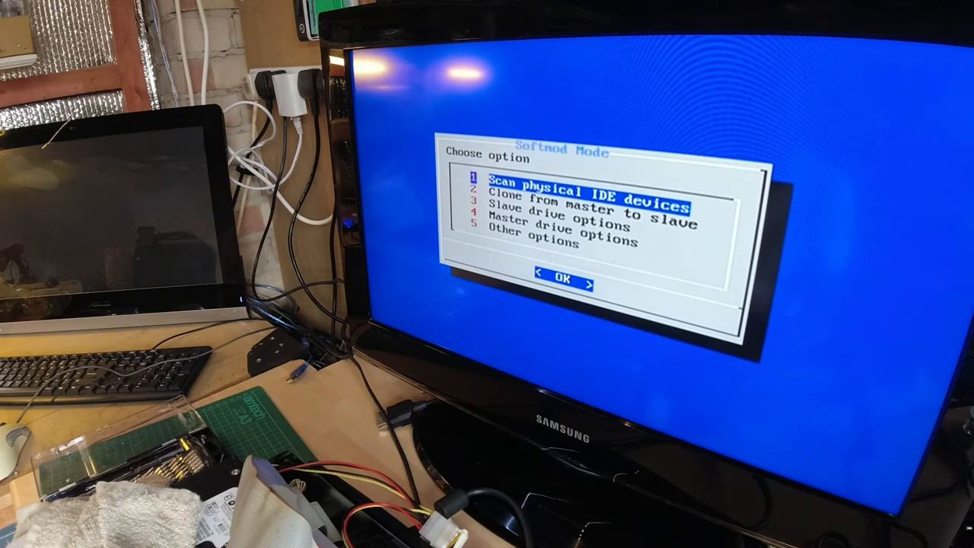
Choose option 2, Clone from master to slave, in Chimp's Softmod Mode menu.
key("Down")
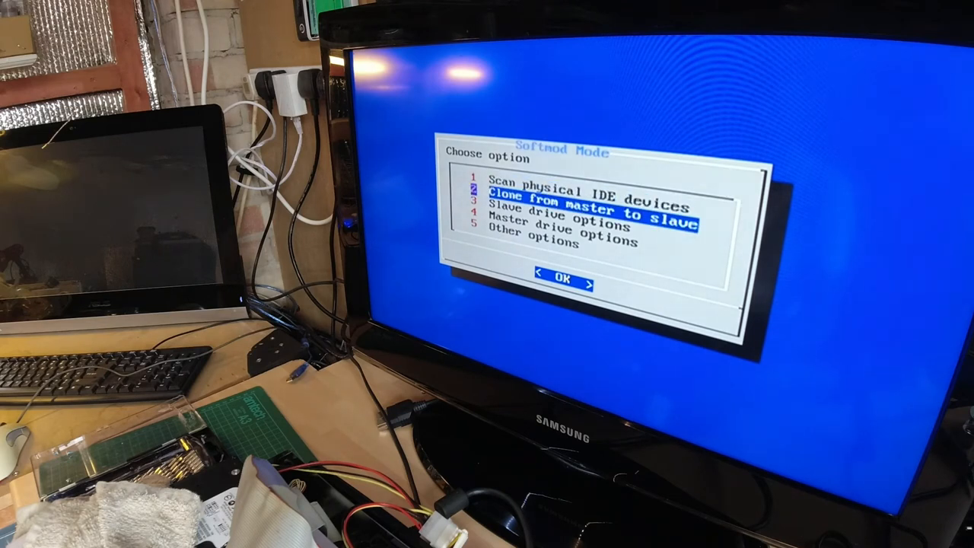
left_click(564, 279)
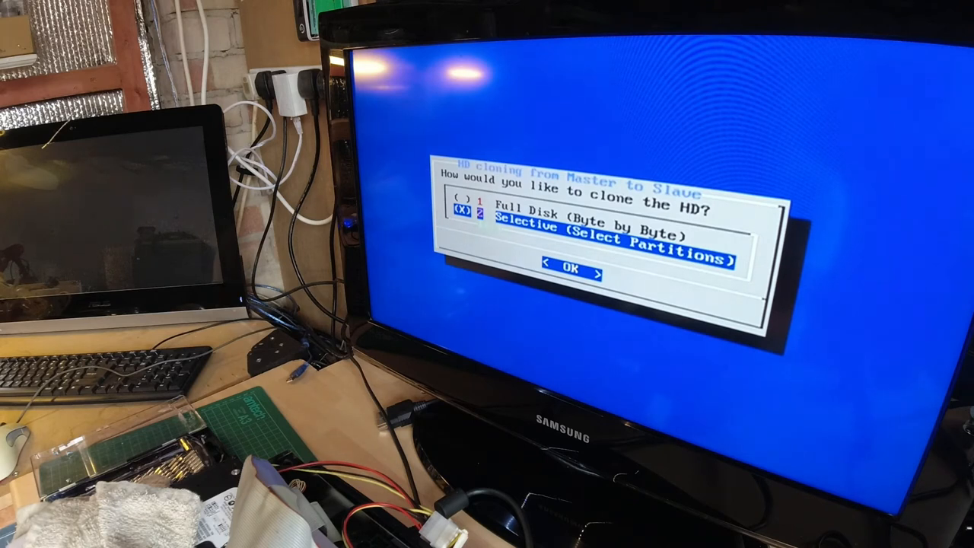
Proceed with selective partition cloning and choose the C, E, F & G partition set.
left_click(573, 271)
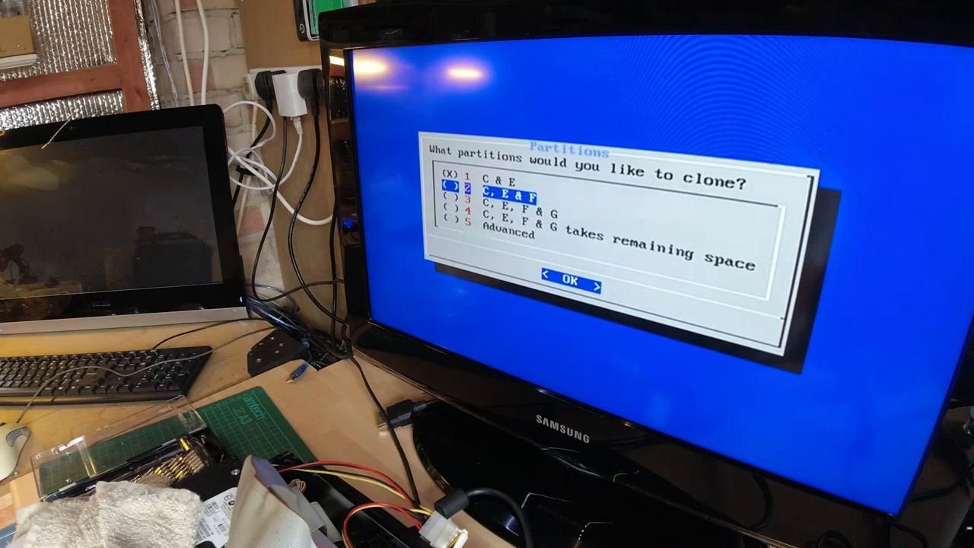
key("Down")
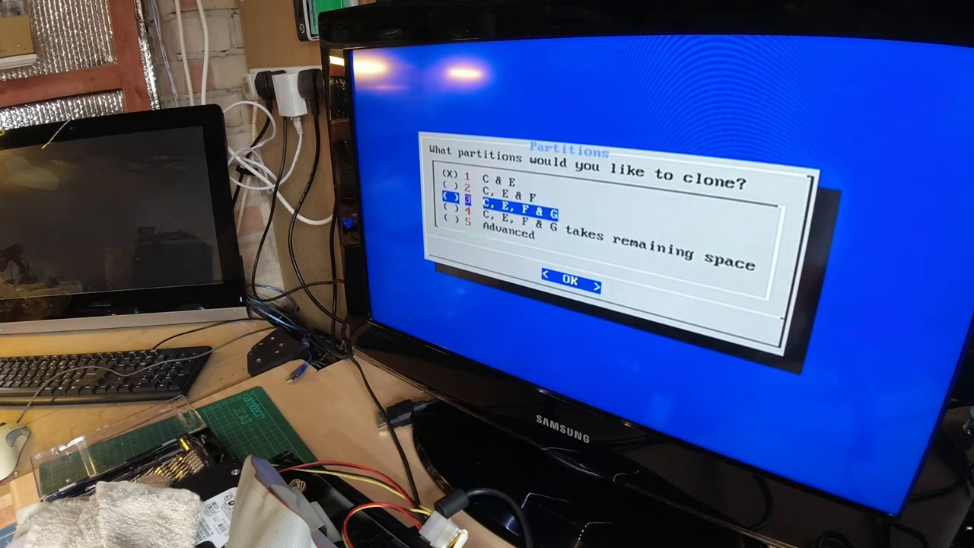
left_click(569, 280)
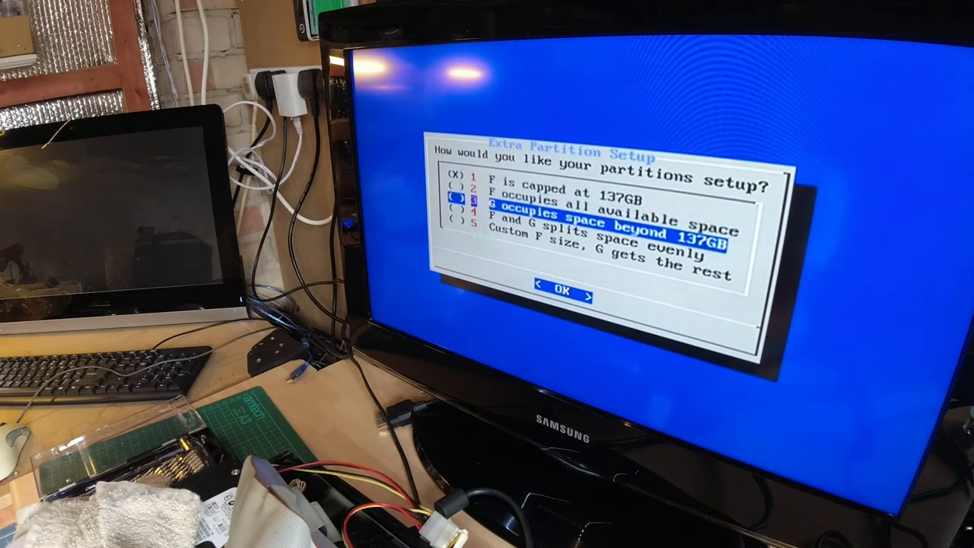
Choose option 4, F and G splitting the extra space evenly, in Extra Partition Setup.
key("Down")
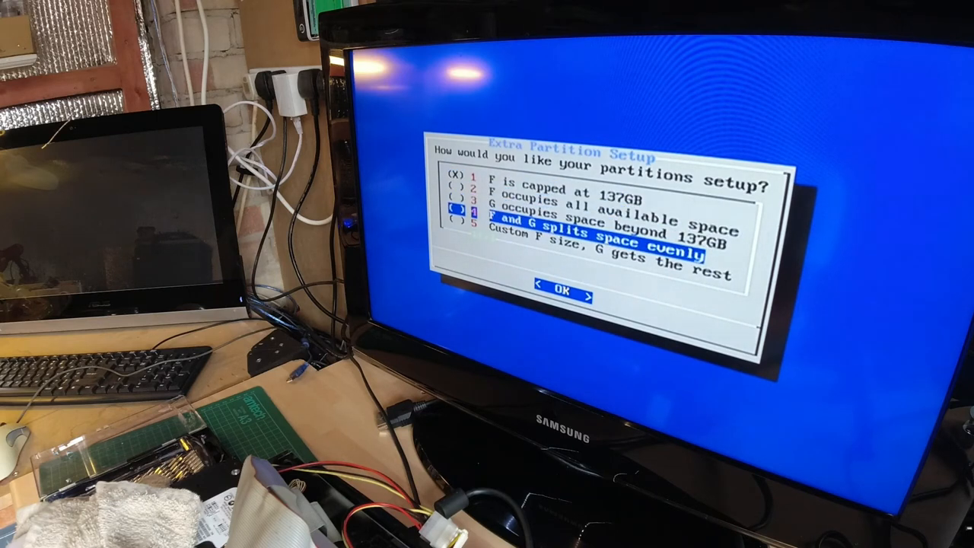
left_click(563, 292)
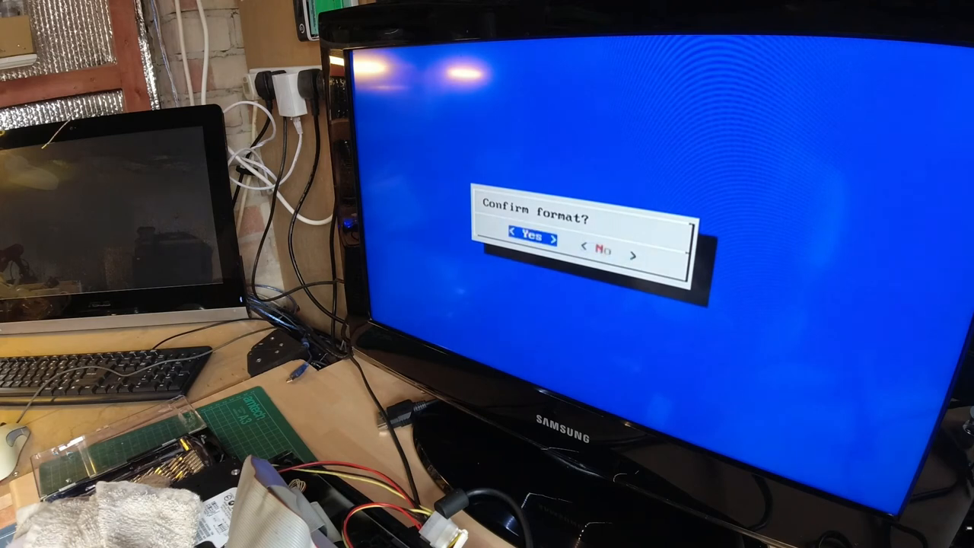
Confirm formatting the slave drive and let the master-to-slave clone run to completion.
left_click(531, 239)
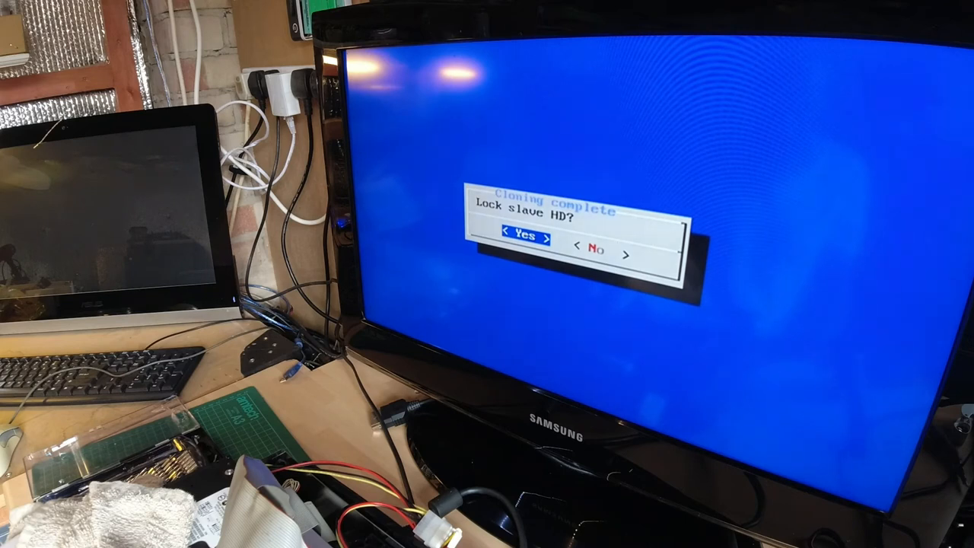
Lock the cloned slave drive and scan IDE devices to verify the WD2500JB shows as locked.
left_click(524, 238)
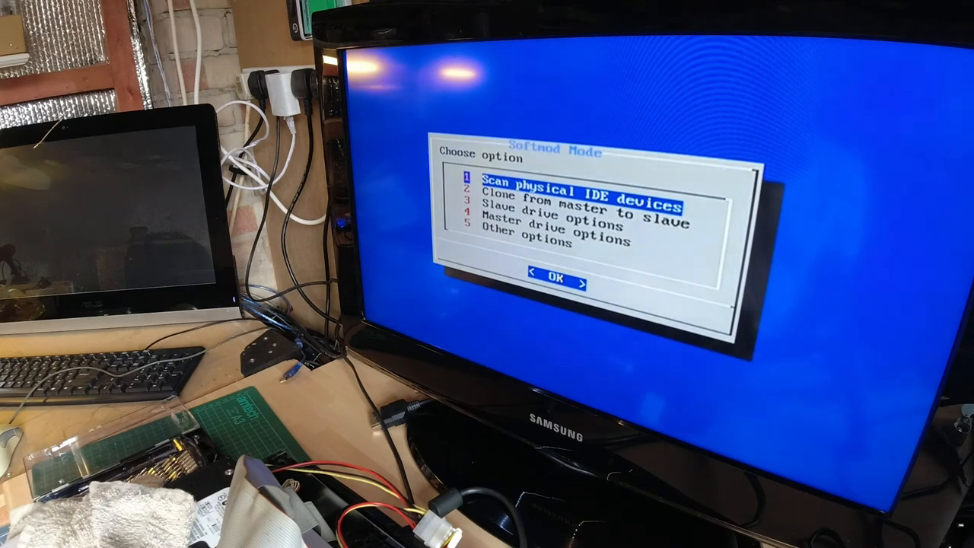
left_click(557, 276)
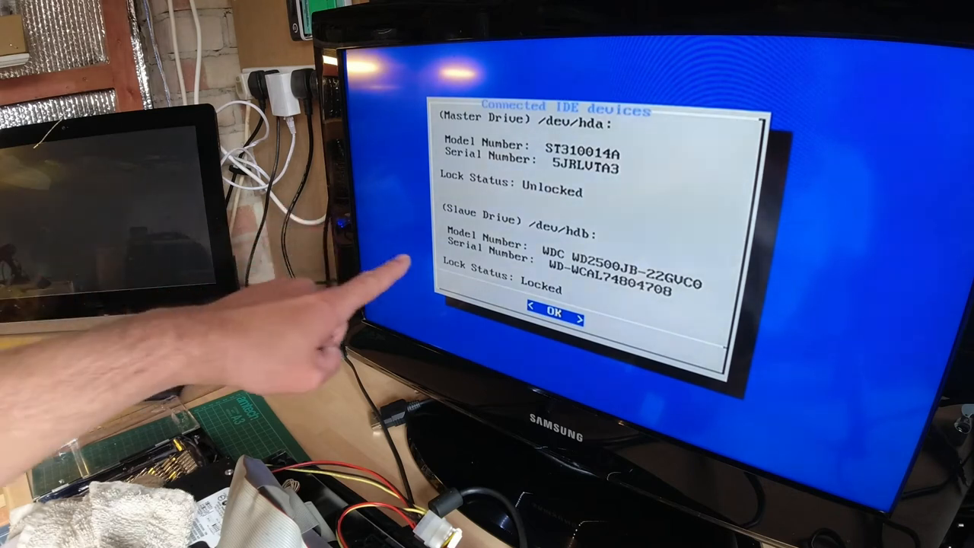
mouse_move(472, 305)
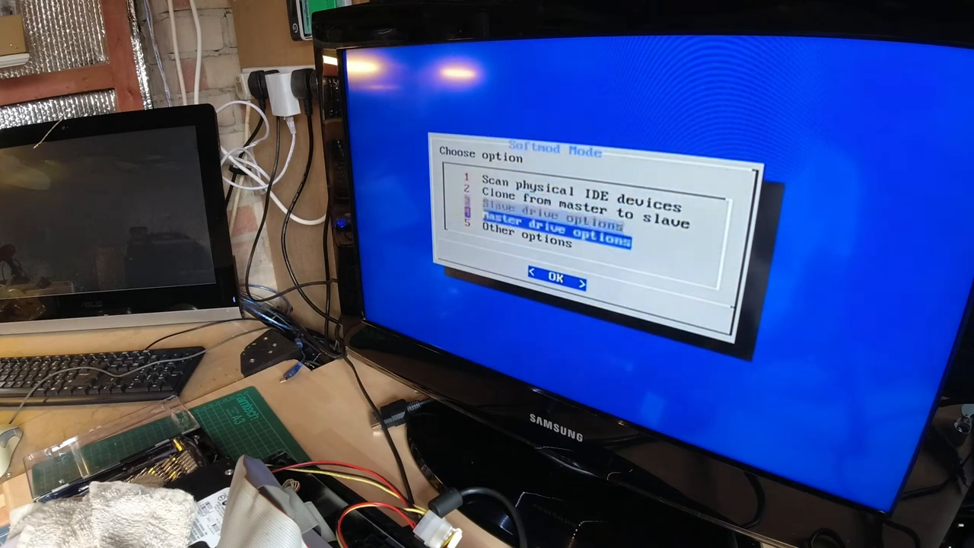
key("Down")
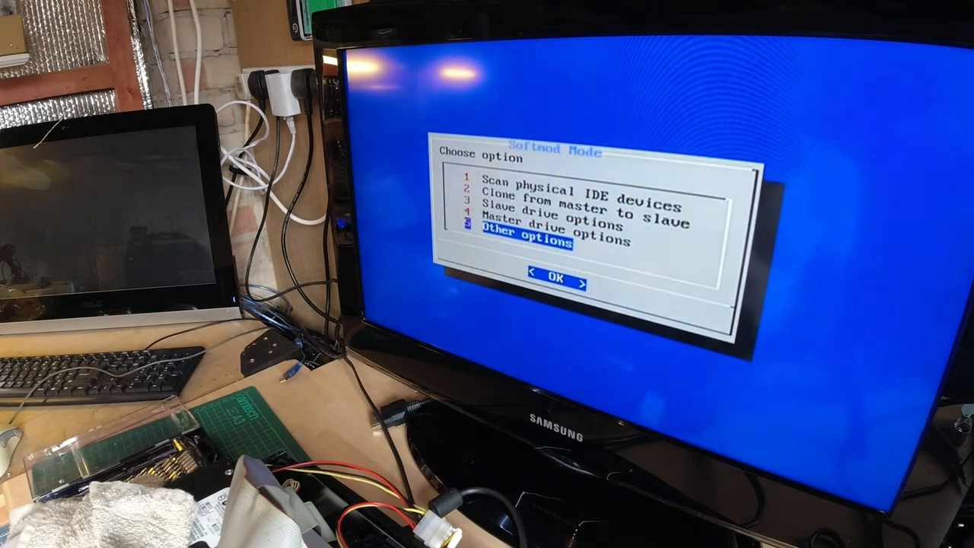